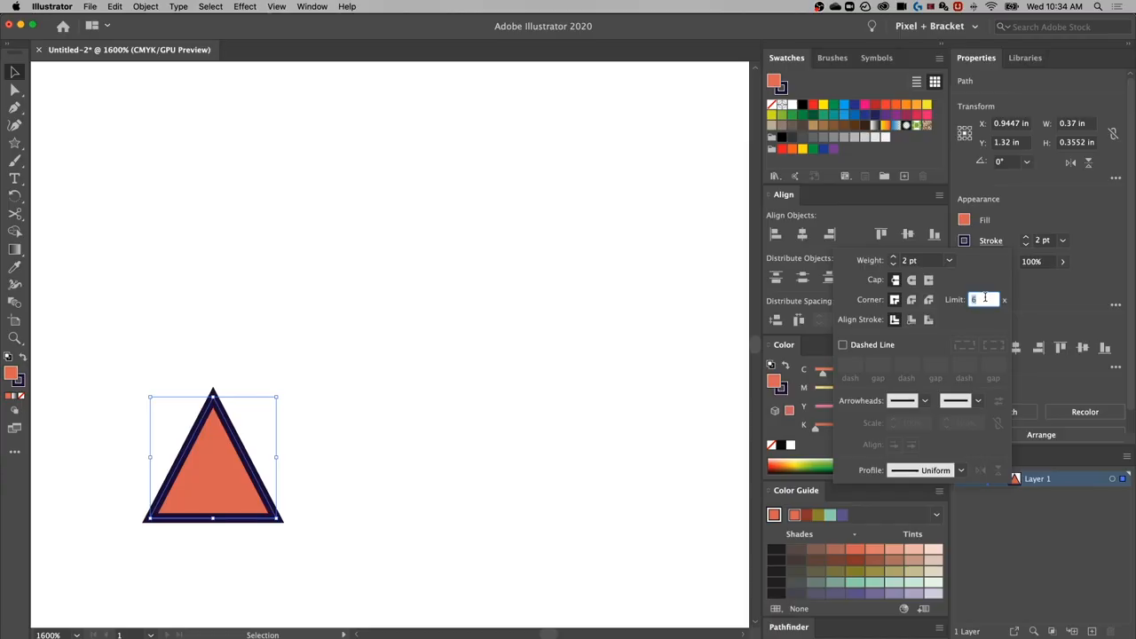
Set the triangle's stroke Miter Limit to 2 and select the triangle to check it
{"action": "type", "text": "2"}
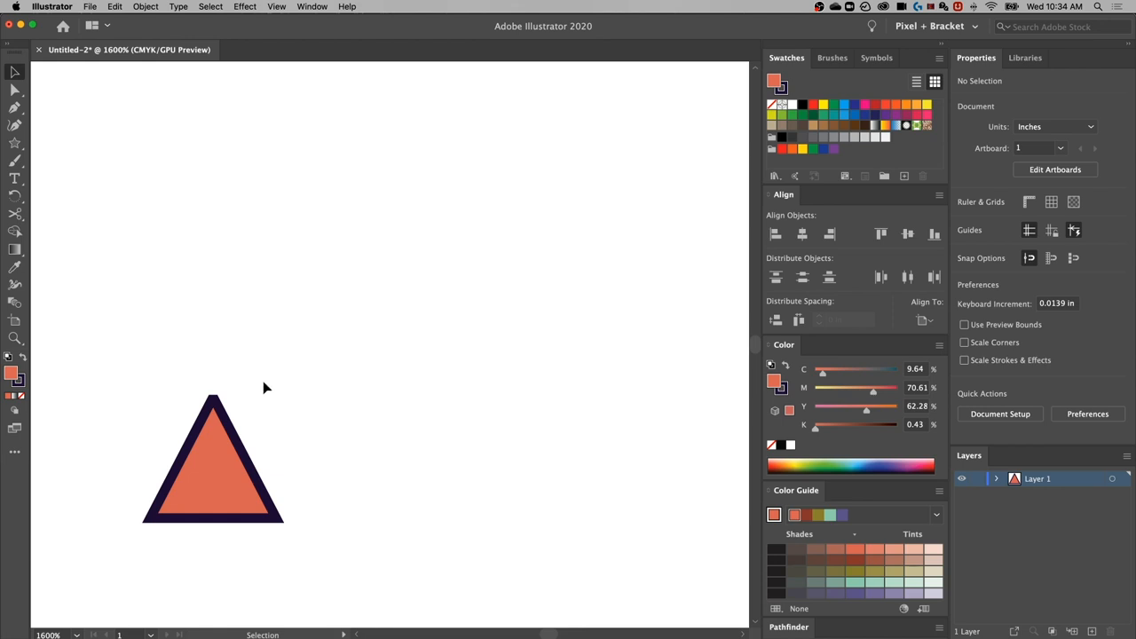
{"action": "left_click", "coordinate": [213, 461]}
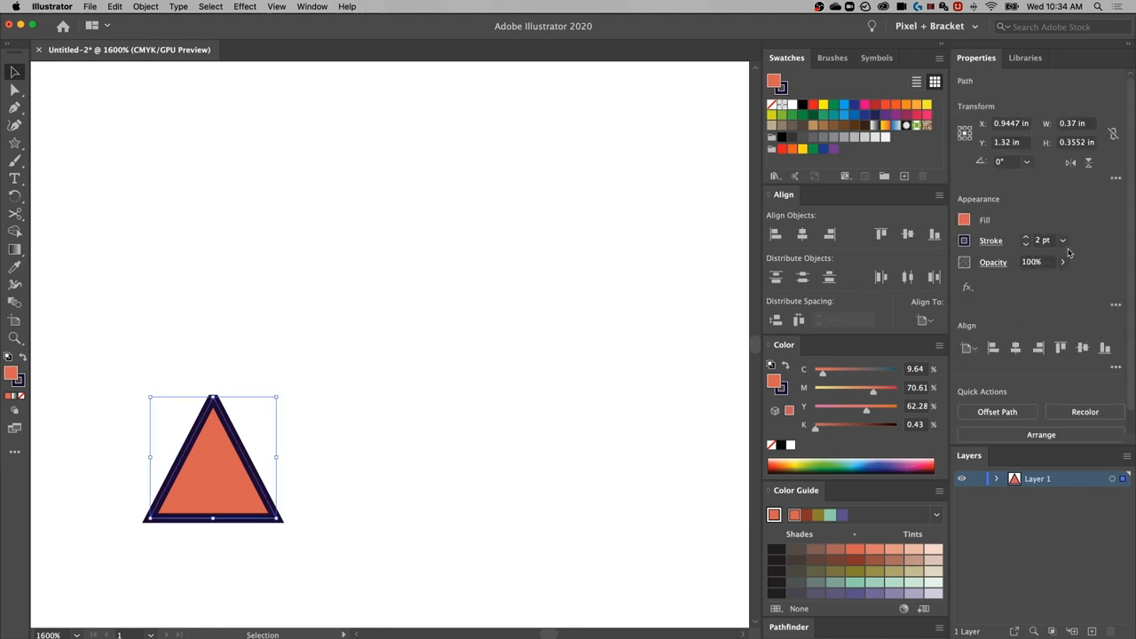
{"action": "left_click", "coordinate": [991, 240]}
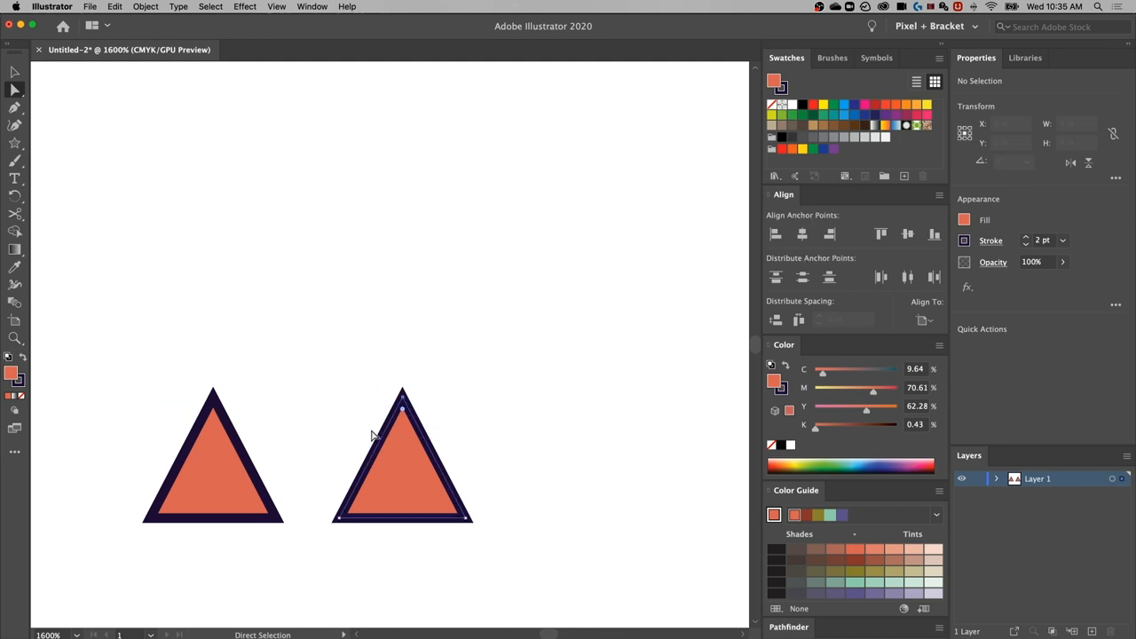
Drag the second triangle's top anchor straight up into a tall, narrow point
{"action": "left_click_drag", "start_coordinate": [402, 409], "coordinate": [402, 340]}
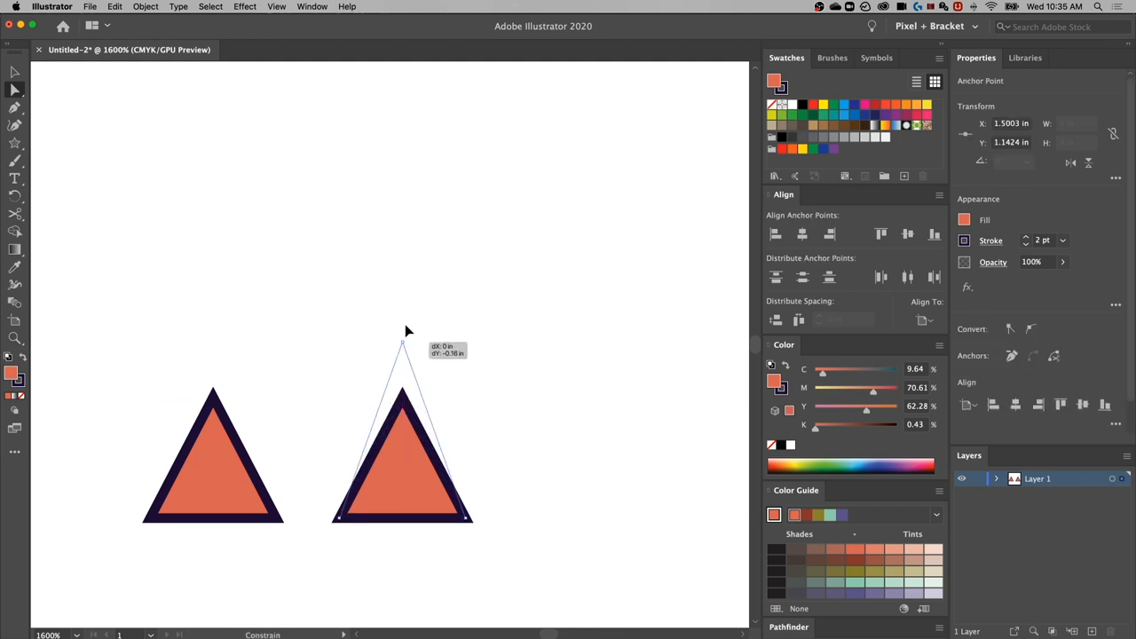
{"action": "left_click_drag", "start_coordinate": [402, 337], "coordinate": [402, 222]}
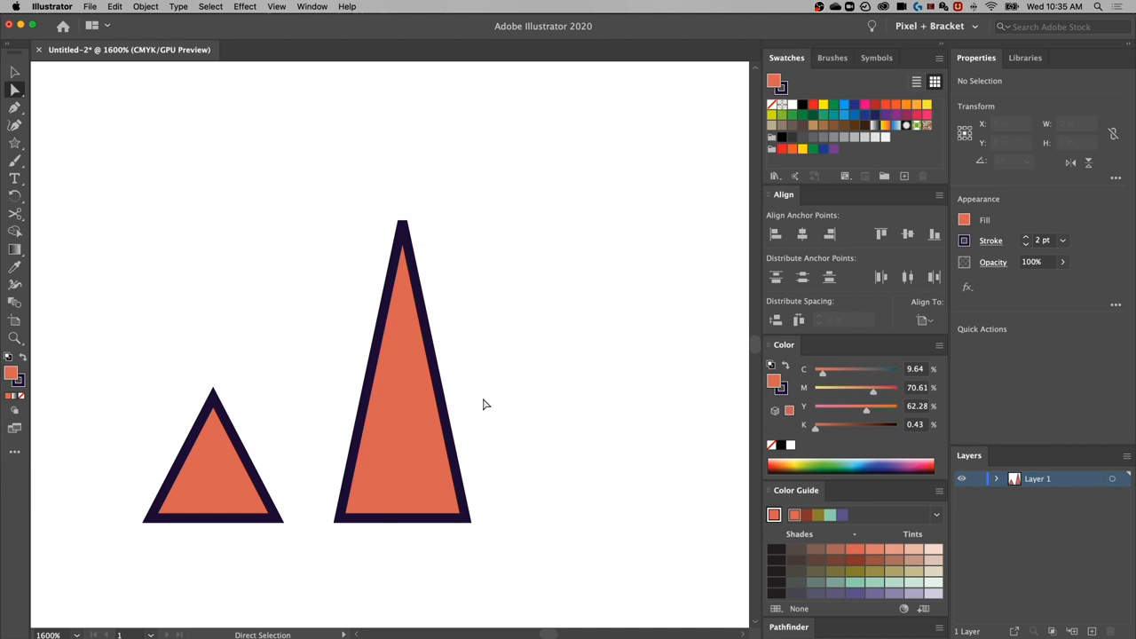
{"action": "mouse_move", "coordinate": [397, 563]}
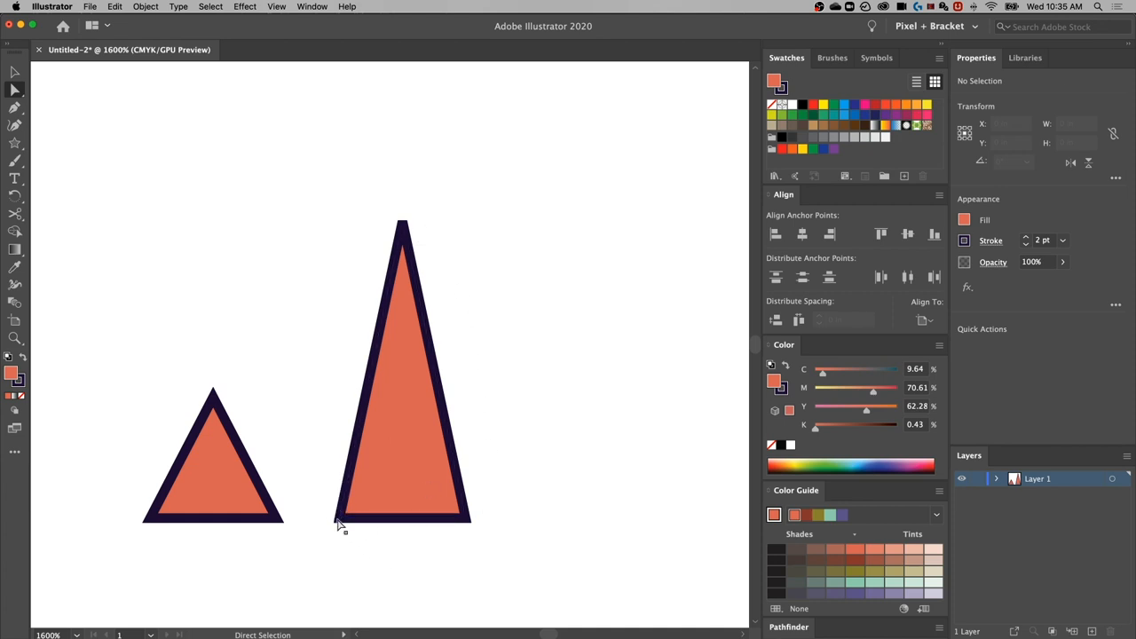
{"action": "mouse_move", "coordinate": [397, 249]}
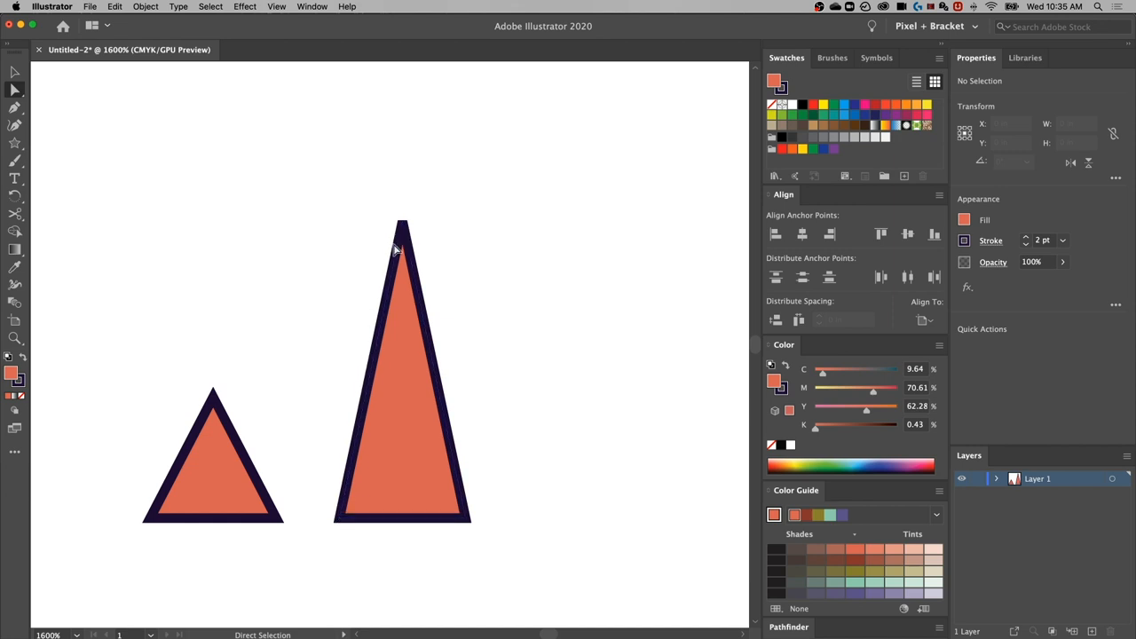
{"action": "mouse_move", "coordinate": [460, 268]}
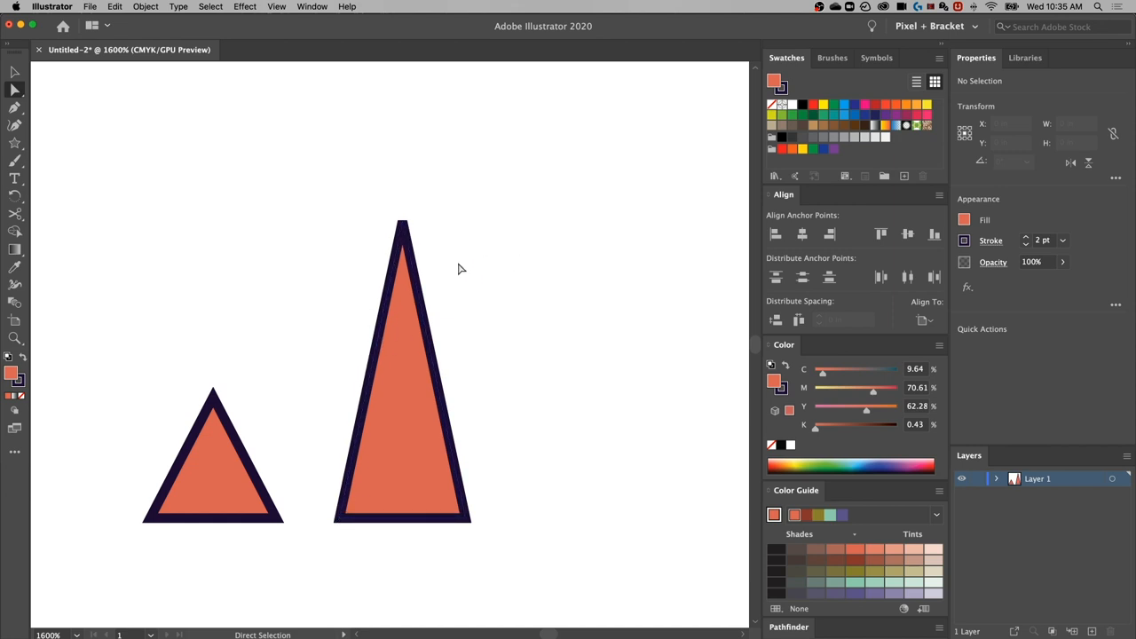
{"action": "left_click", "coordinate": [408, 355]}
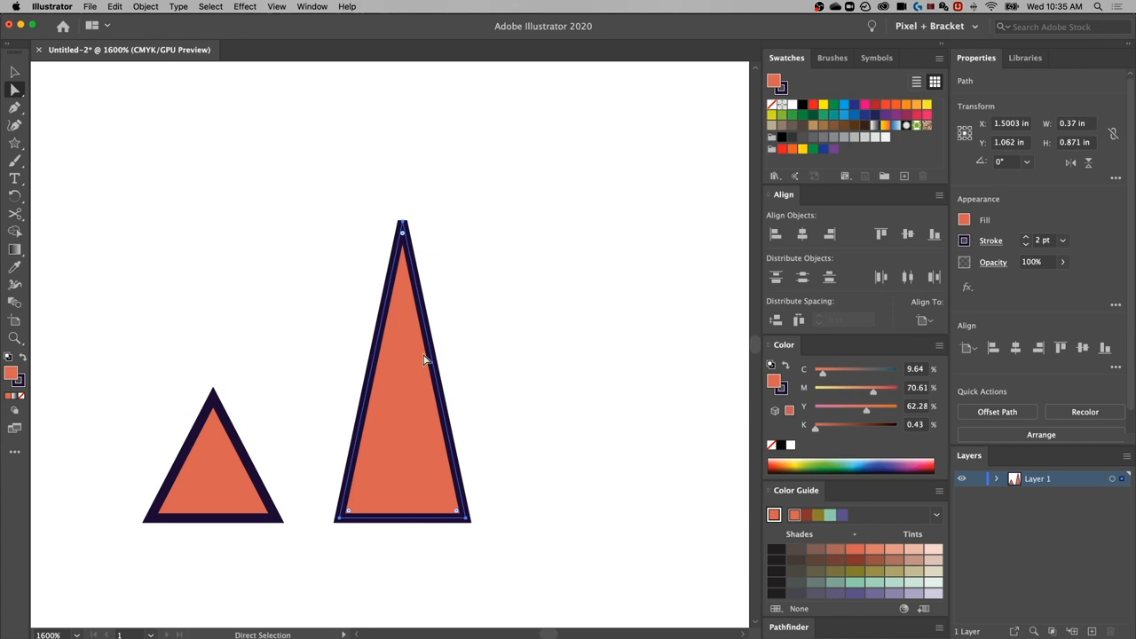
{"action": "mouse_move", "coordinate": [482, 288]}
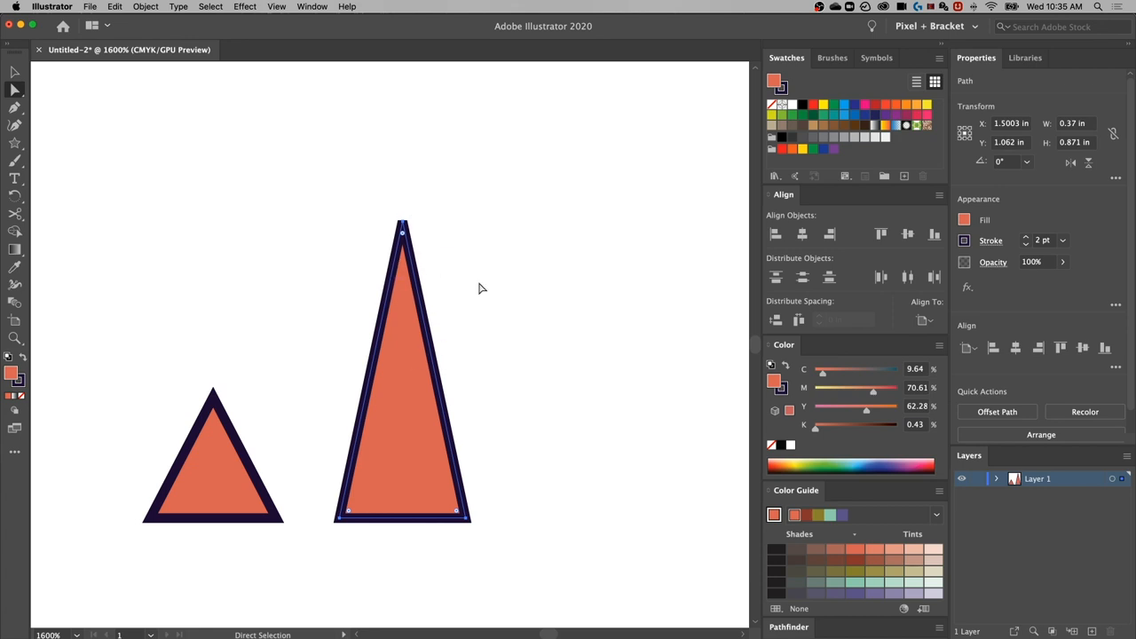